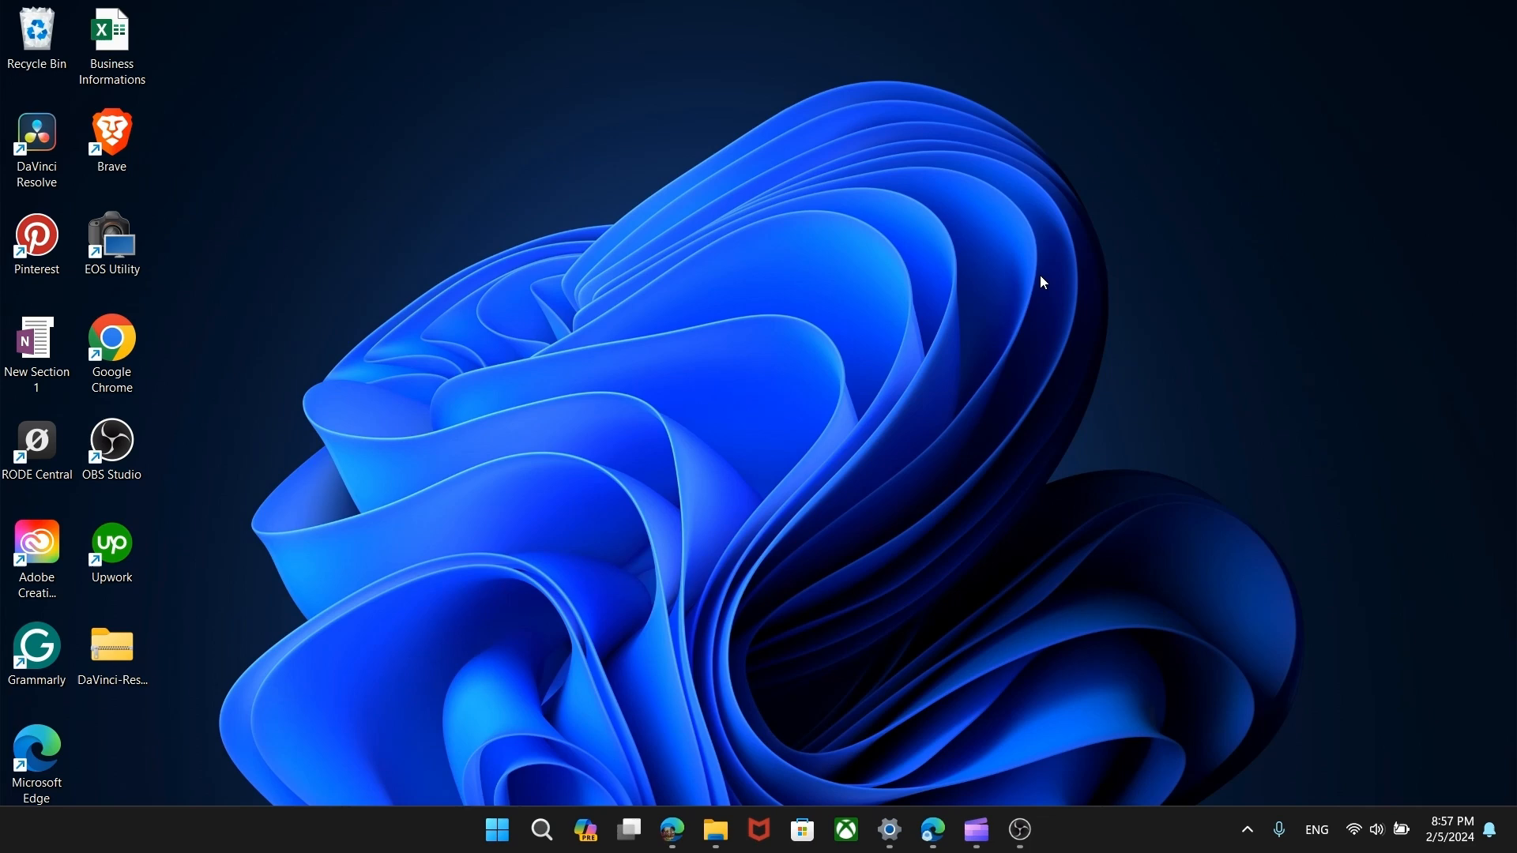
{"action": "mouse_move", "coordinate": [1037, 331]}
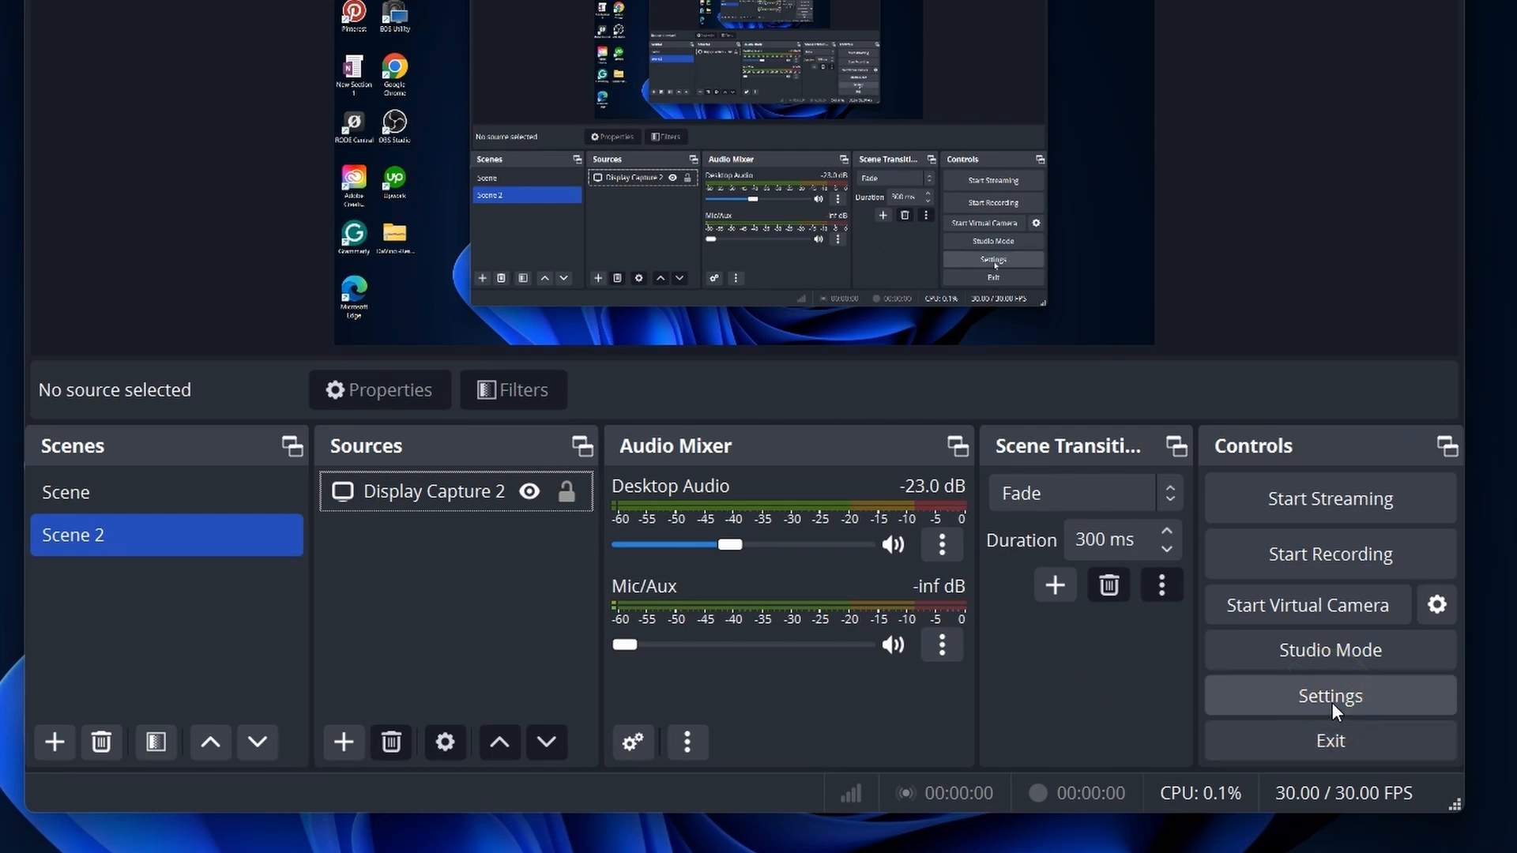
Choose YouTube - RTMPS as the streaming service in OBS Stream settings.
{"action": "left_click", "coordinate": [1330, 695]}
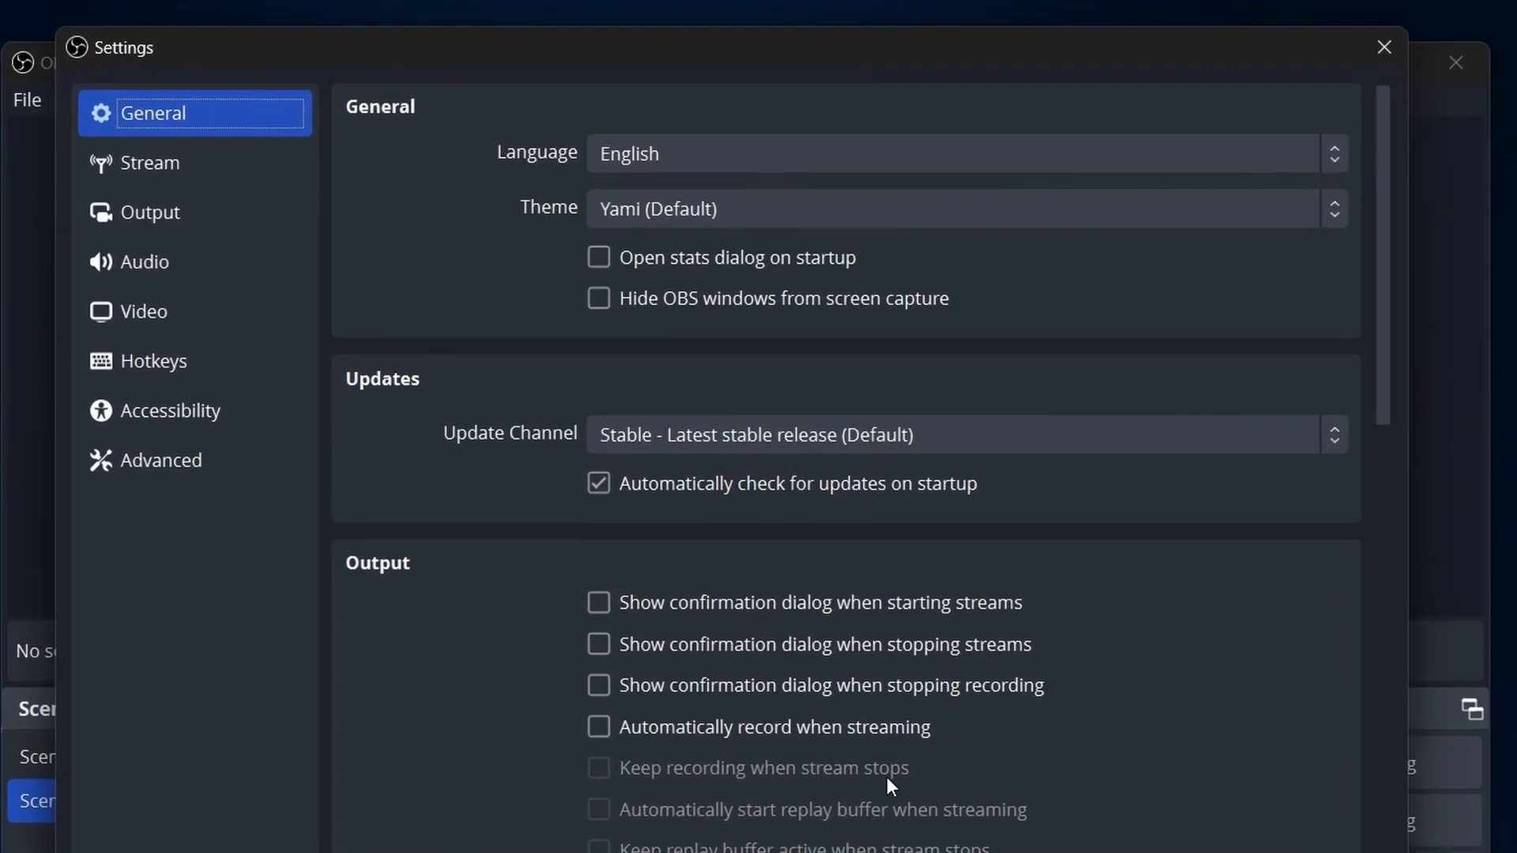
{"action": "left_click", "coordinate": [149, 163]}
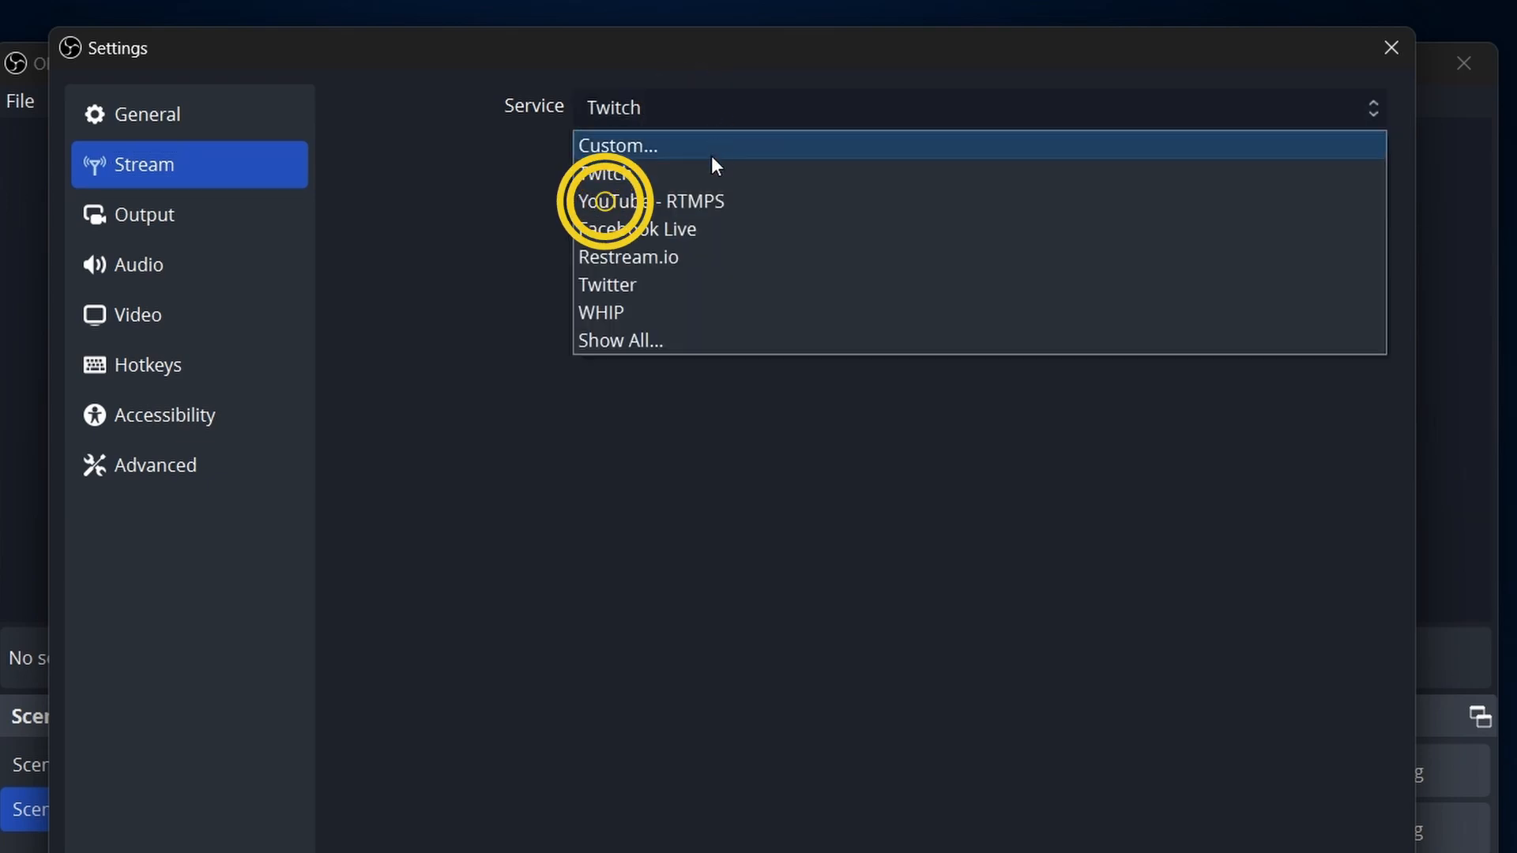
{"action": "mouse_move", "coordinate": [760, 211]}
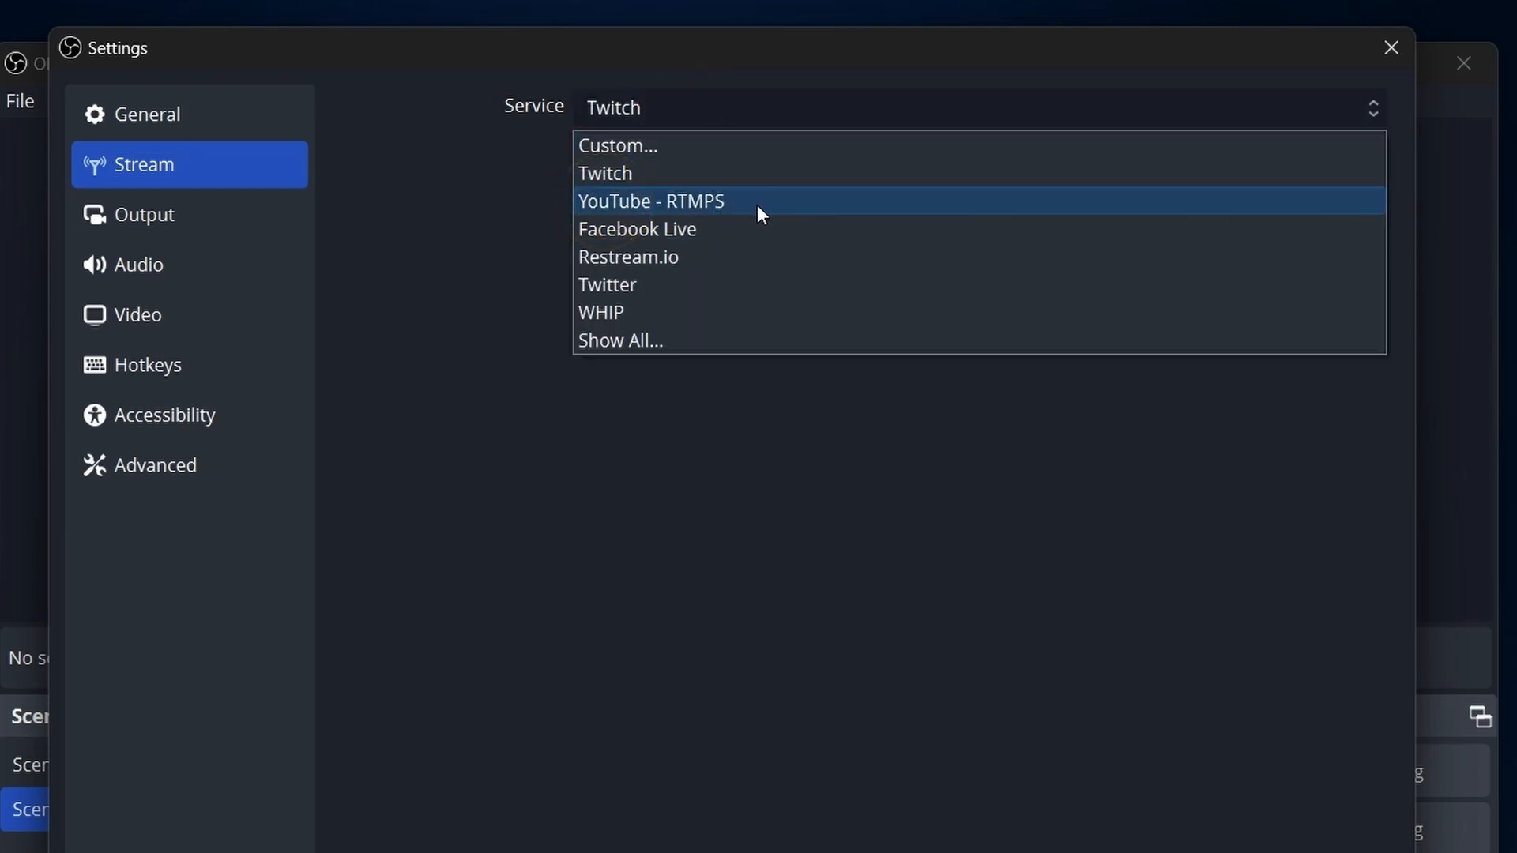
{"action": "left_click", "coordinate": [651, 201]}
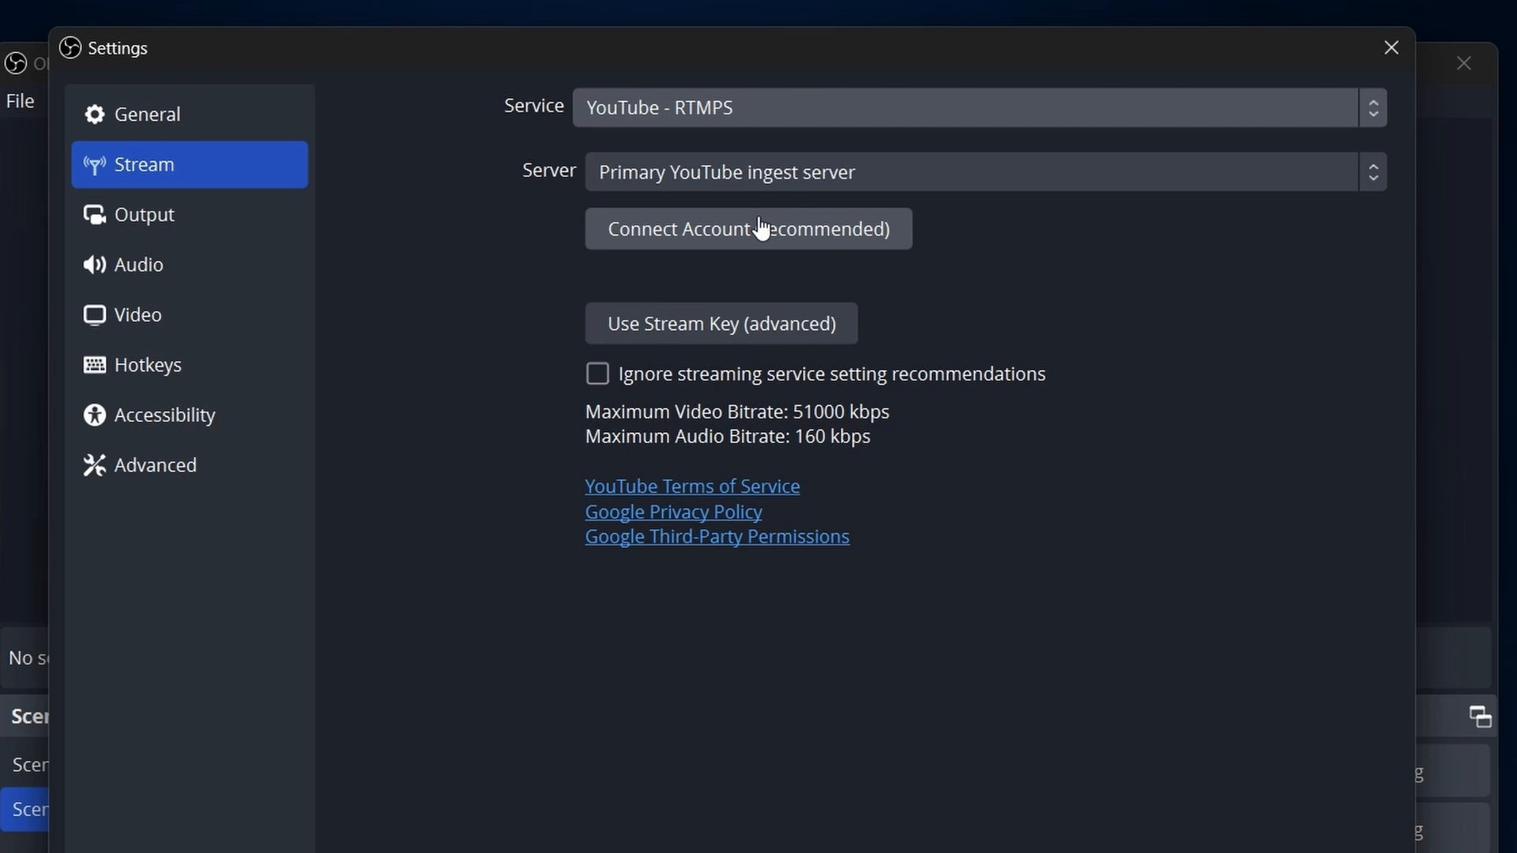
Open YouTube Studio's Go Live page showing the Request access to streaming notice.
{"action": "left_click", "coordinate": [727, 228]}
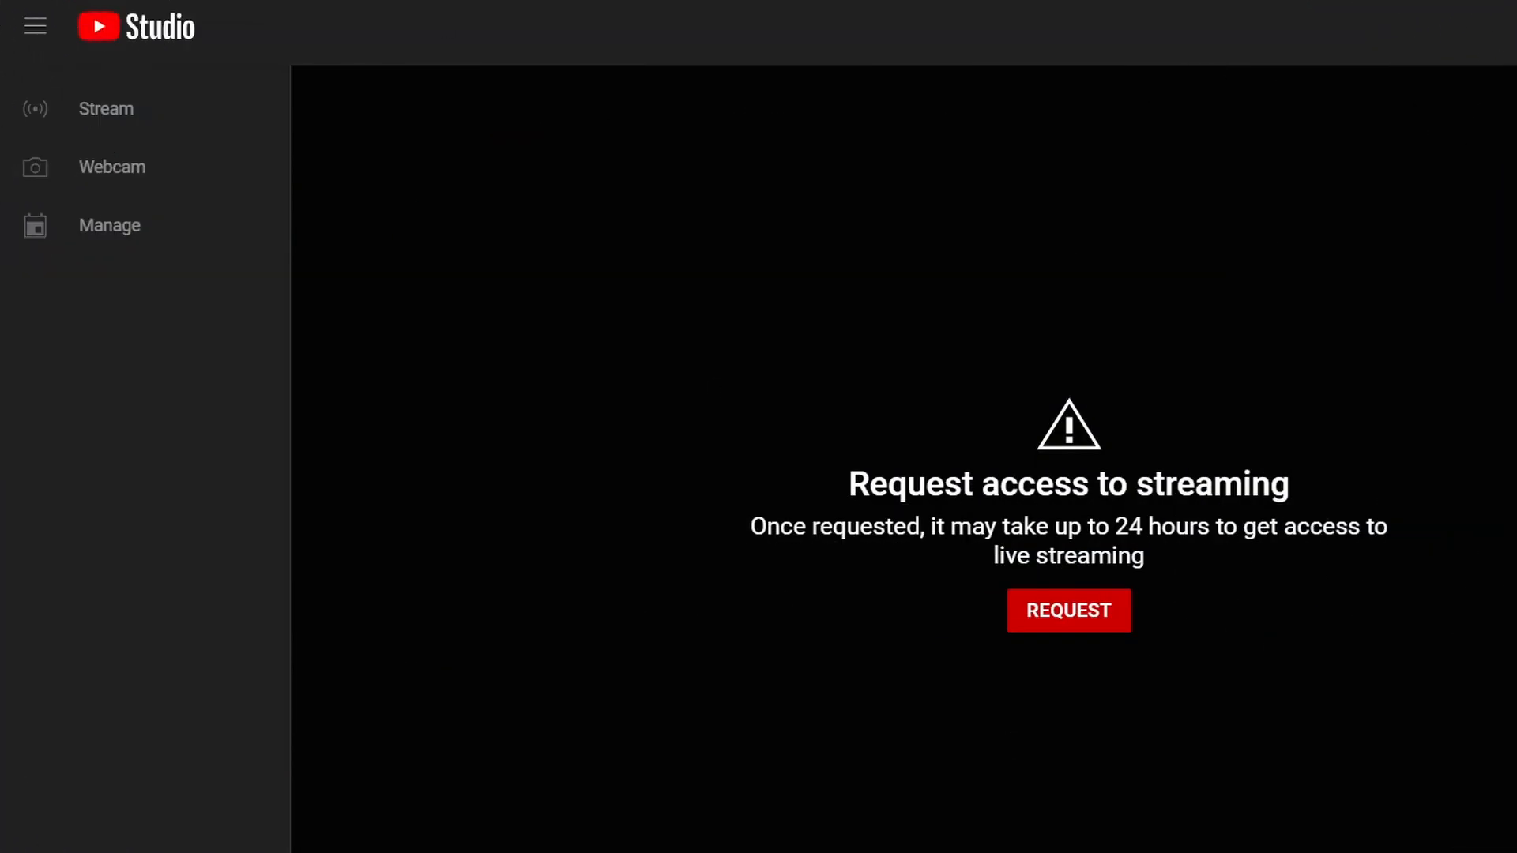
Request live-streaming access for the channel, returning to OBS Stream settings.
{"action": "left_click", "coordinate": [1069, 610]}
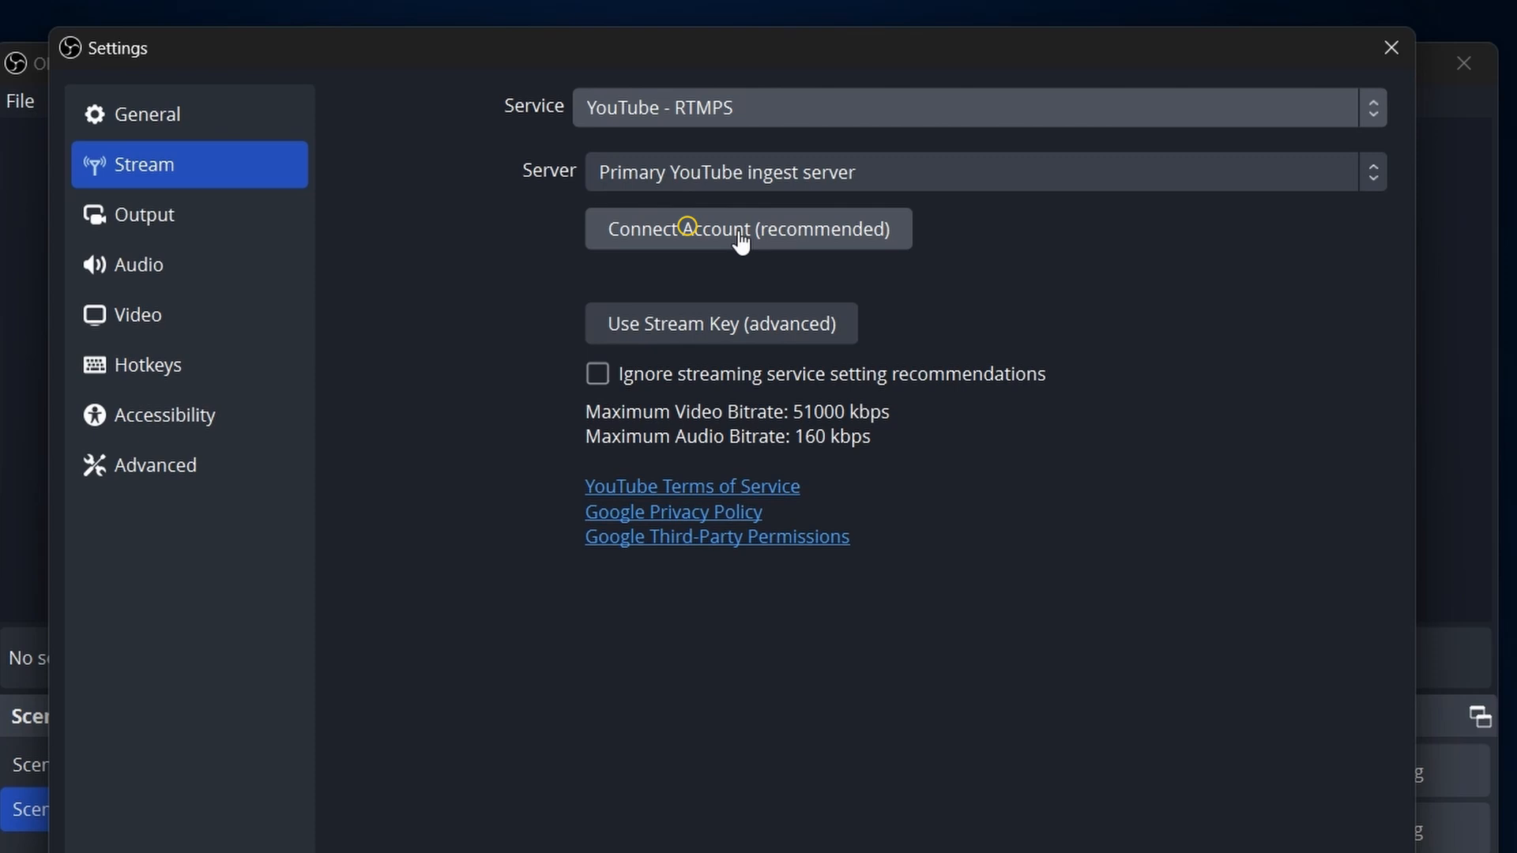
Connect the YouTube account to OBS via Google authorization in Edge, then close the tab.
{"action": "left_click", "coordinate": [742, 230]}
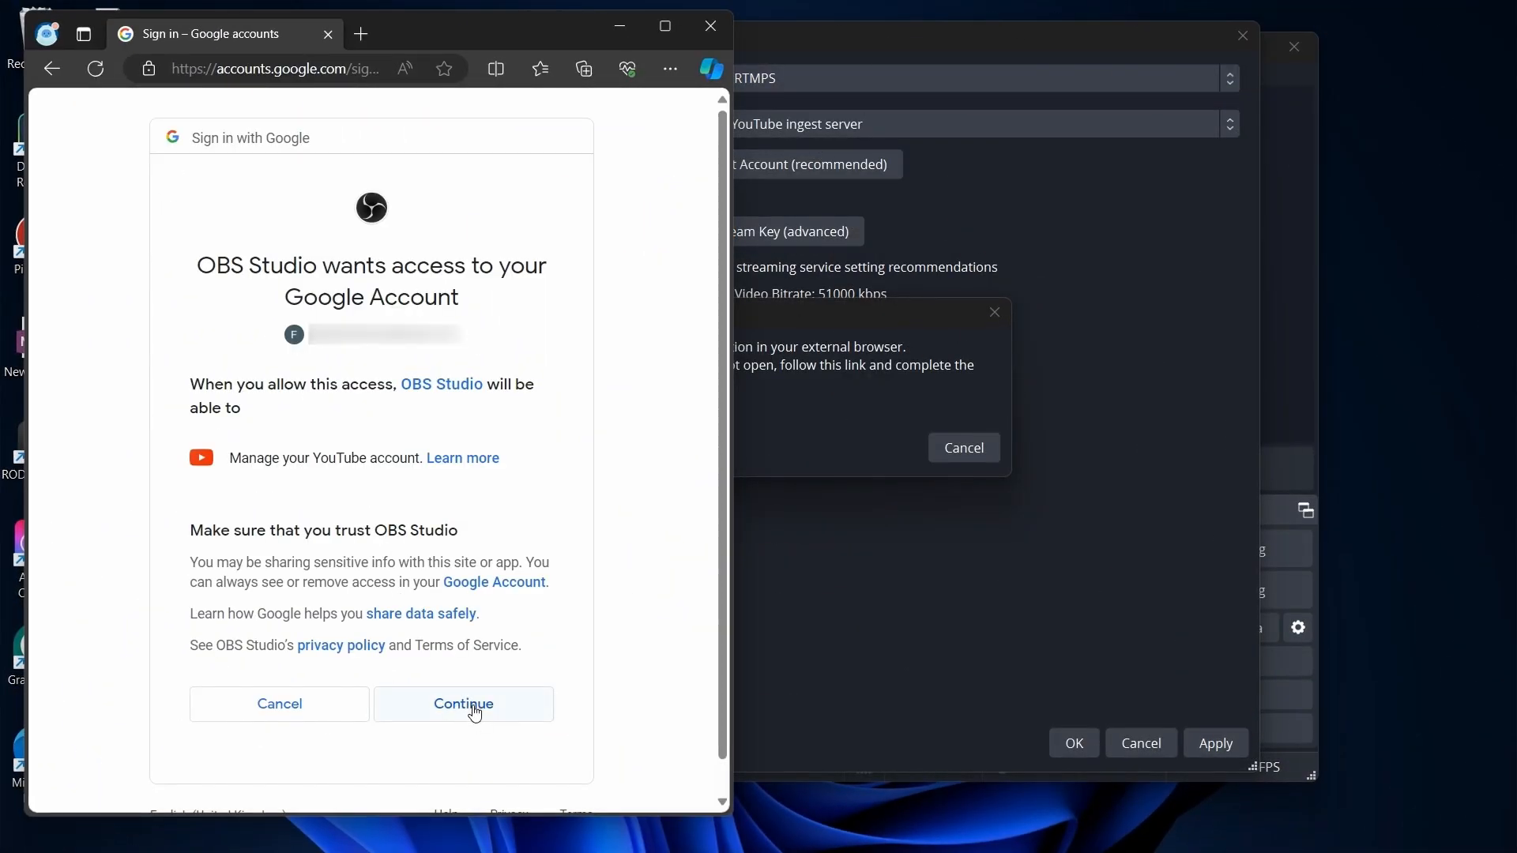
{"action": "left_click", "coordinate": [464, 704]}
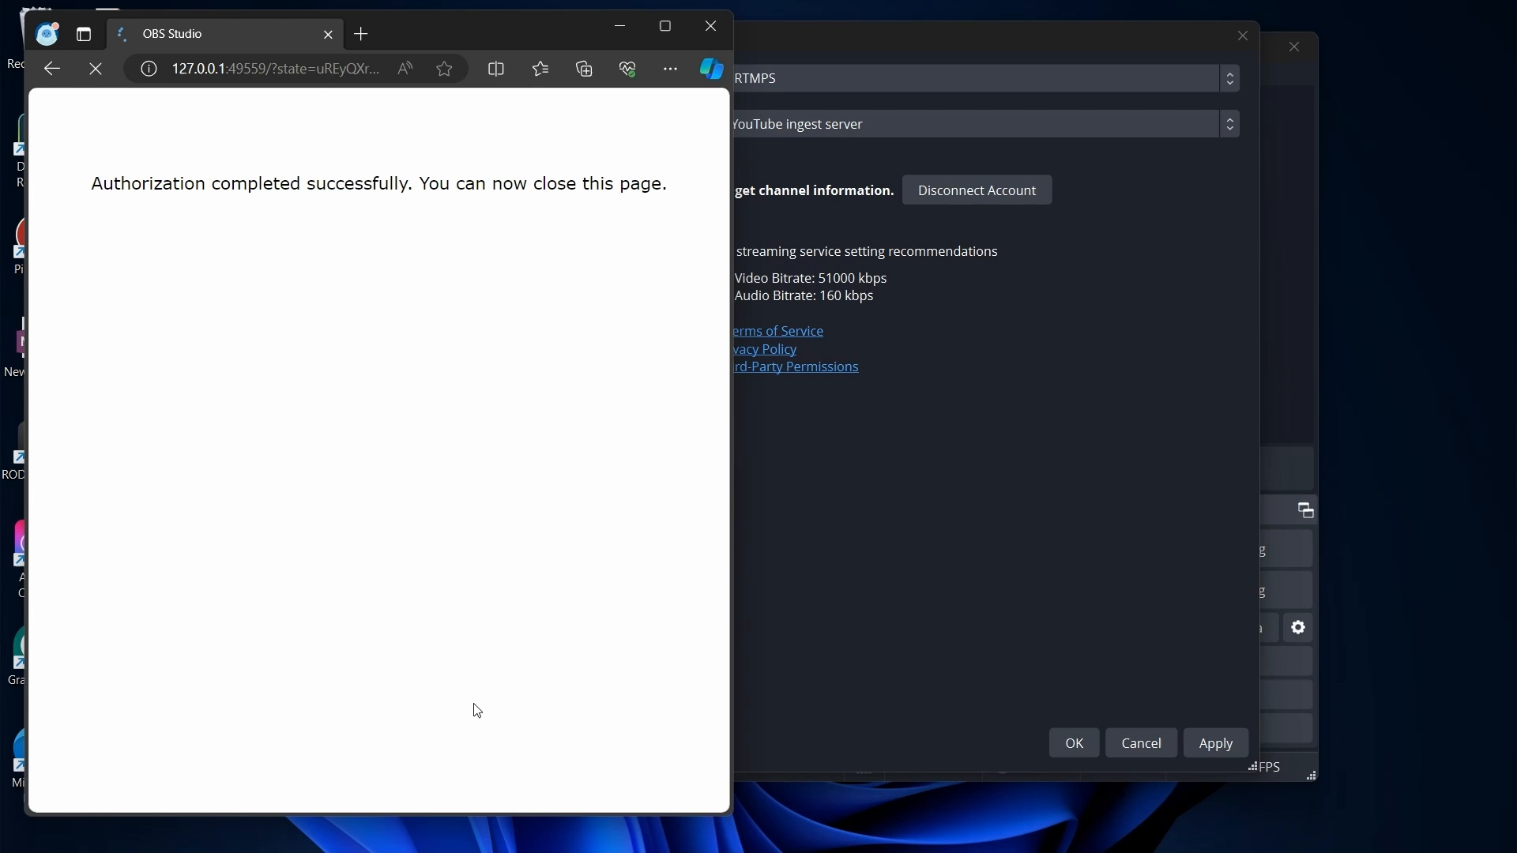
{"action": "left_click", "coordinate": [708, 26]}
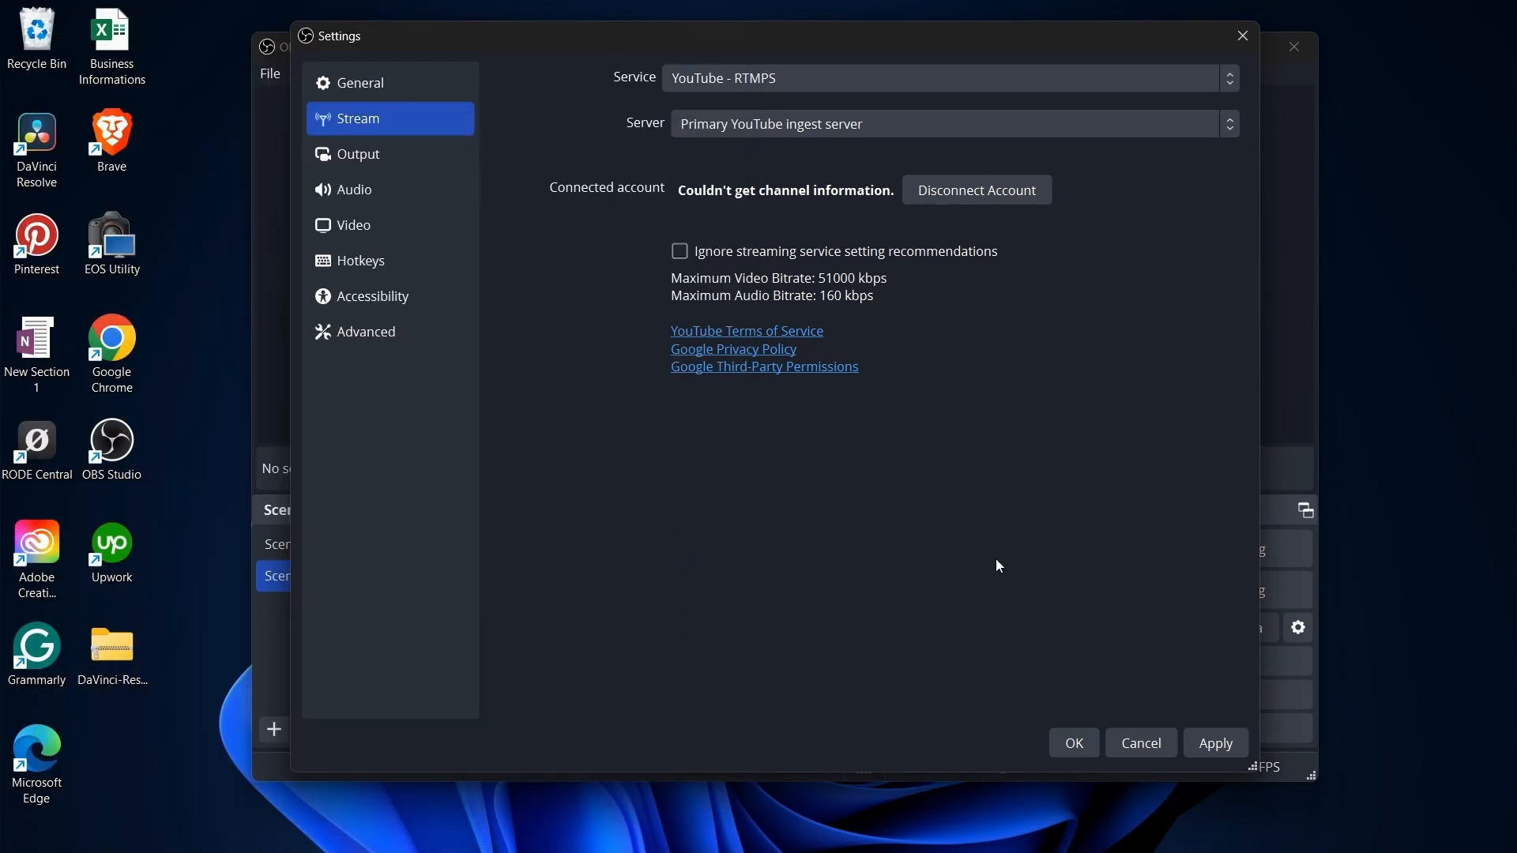
{"action": "mouse_move", "coordinate": [882, 305]}
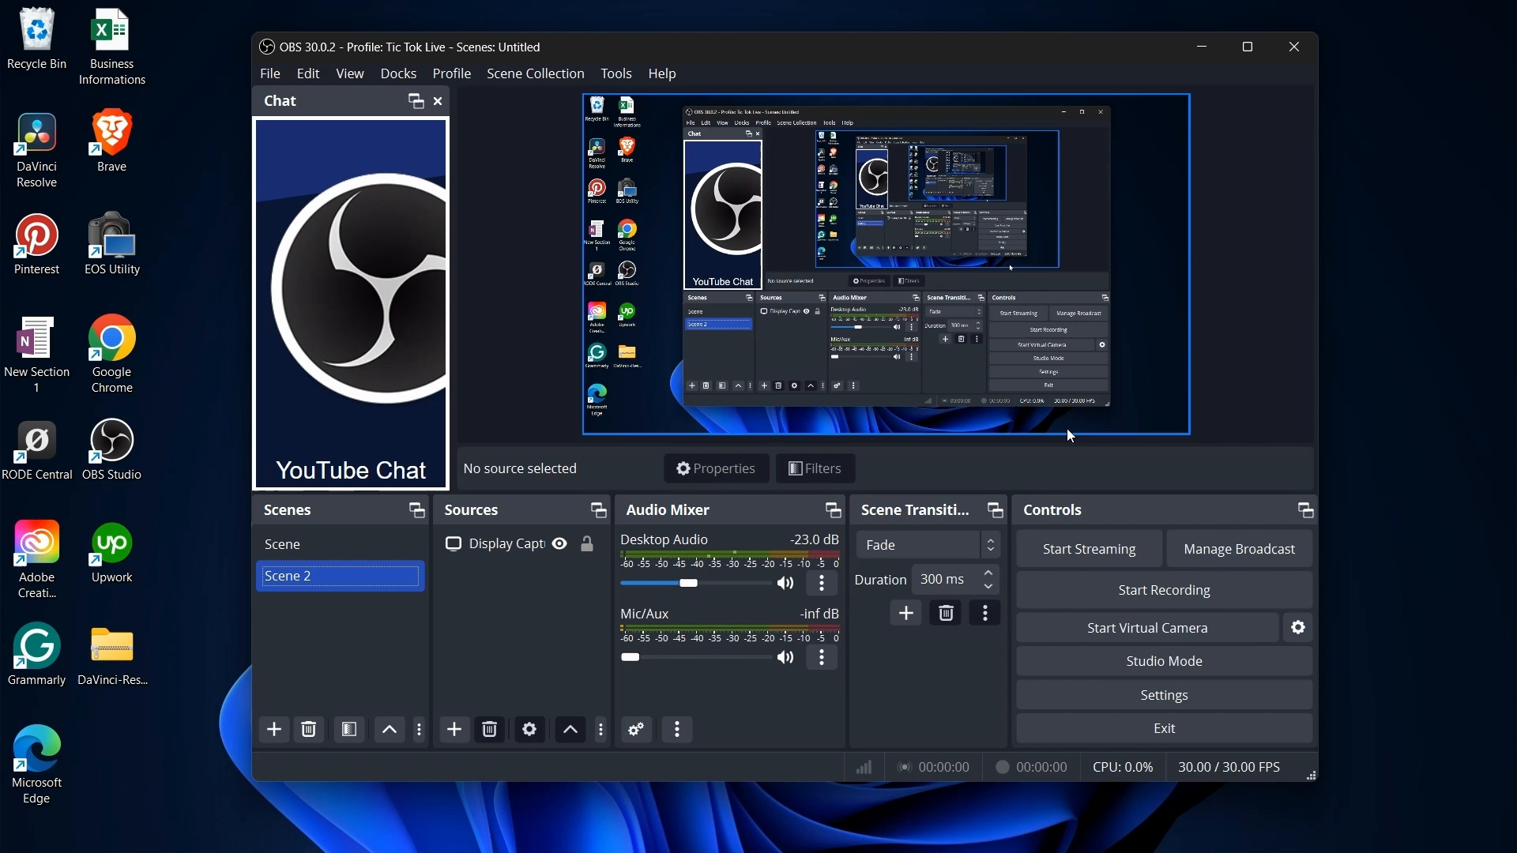
Open YouTube Broadcast Setup from Manage Broadcast, with default title 'My Broadcast'.
{"action": "left_click", "coordinate": [1238, 549]}
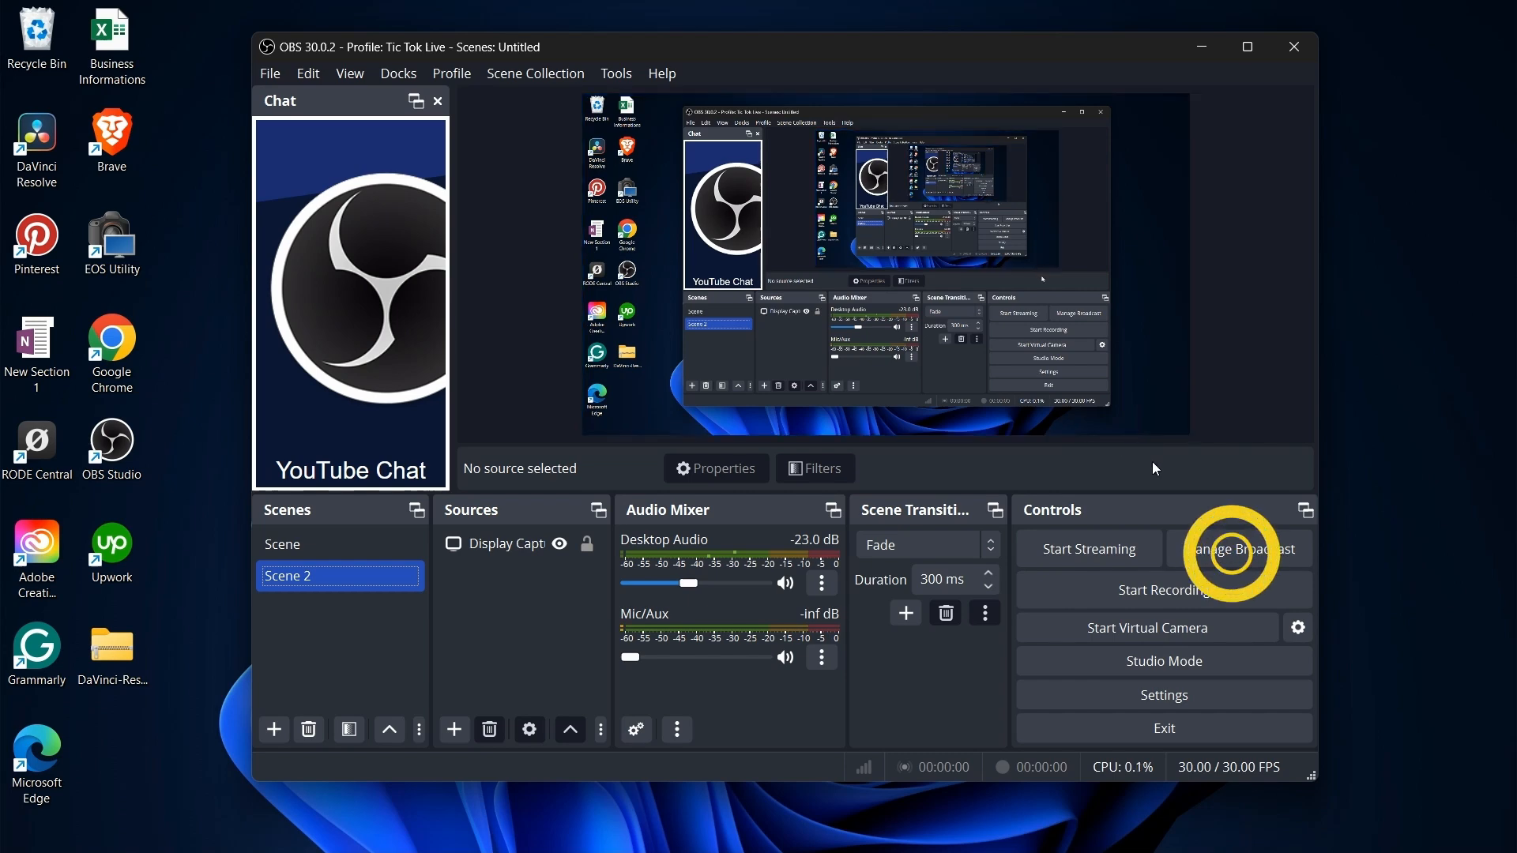
{"action": "left_click", "coordinate": [1238, 550]}
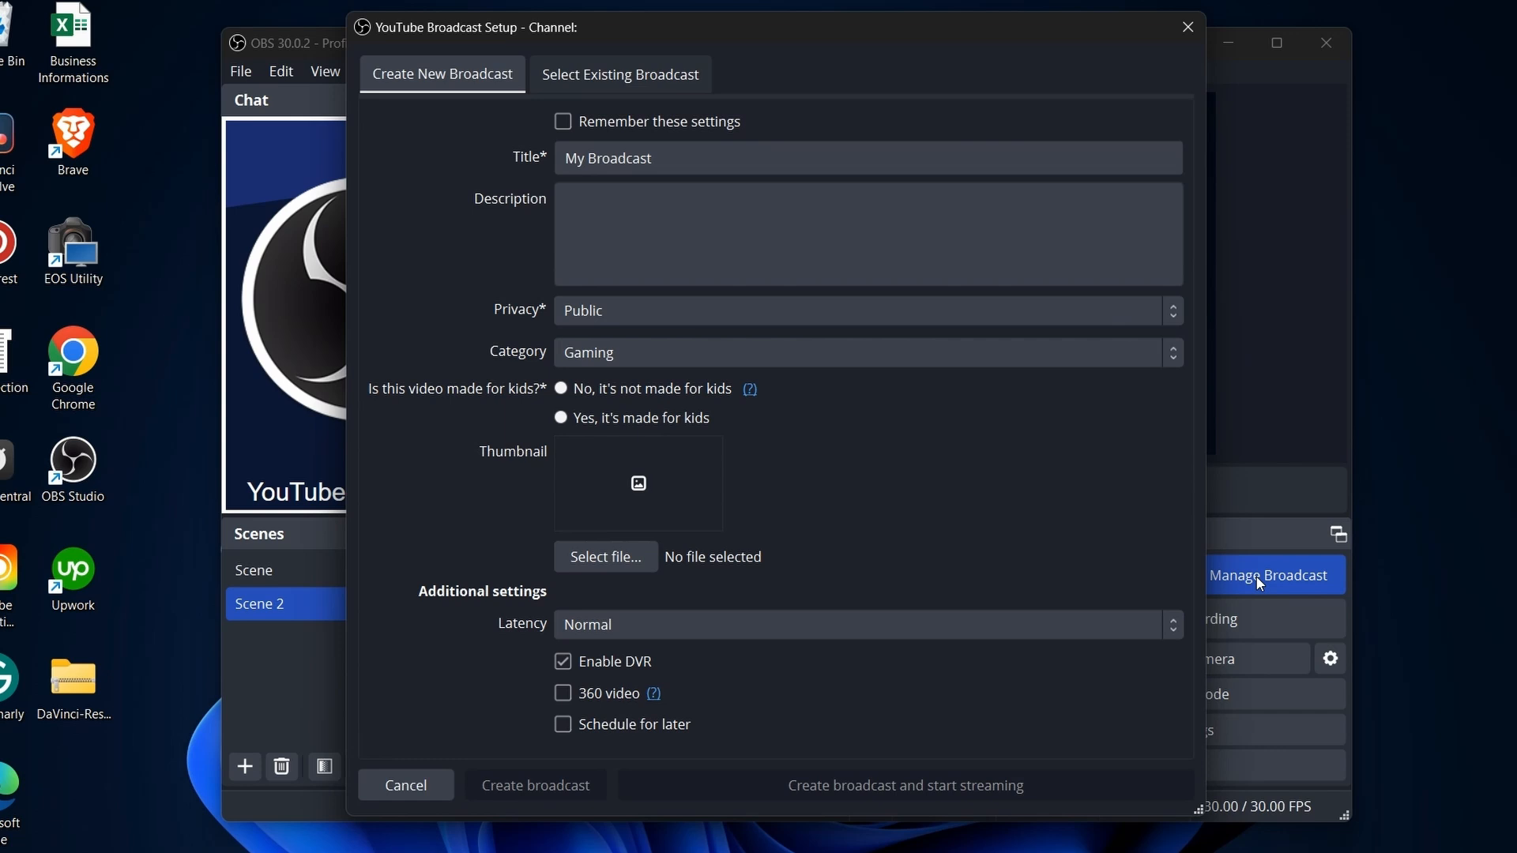
{"action": "left_click", "coordinate": [534, 785]}
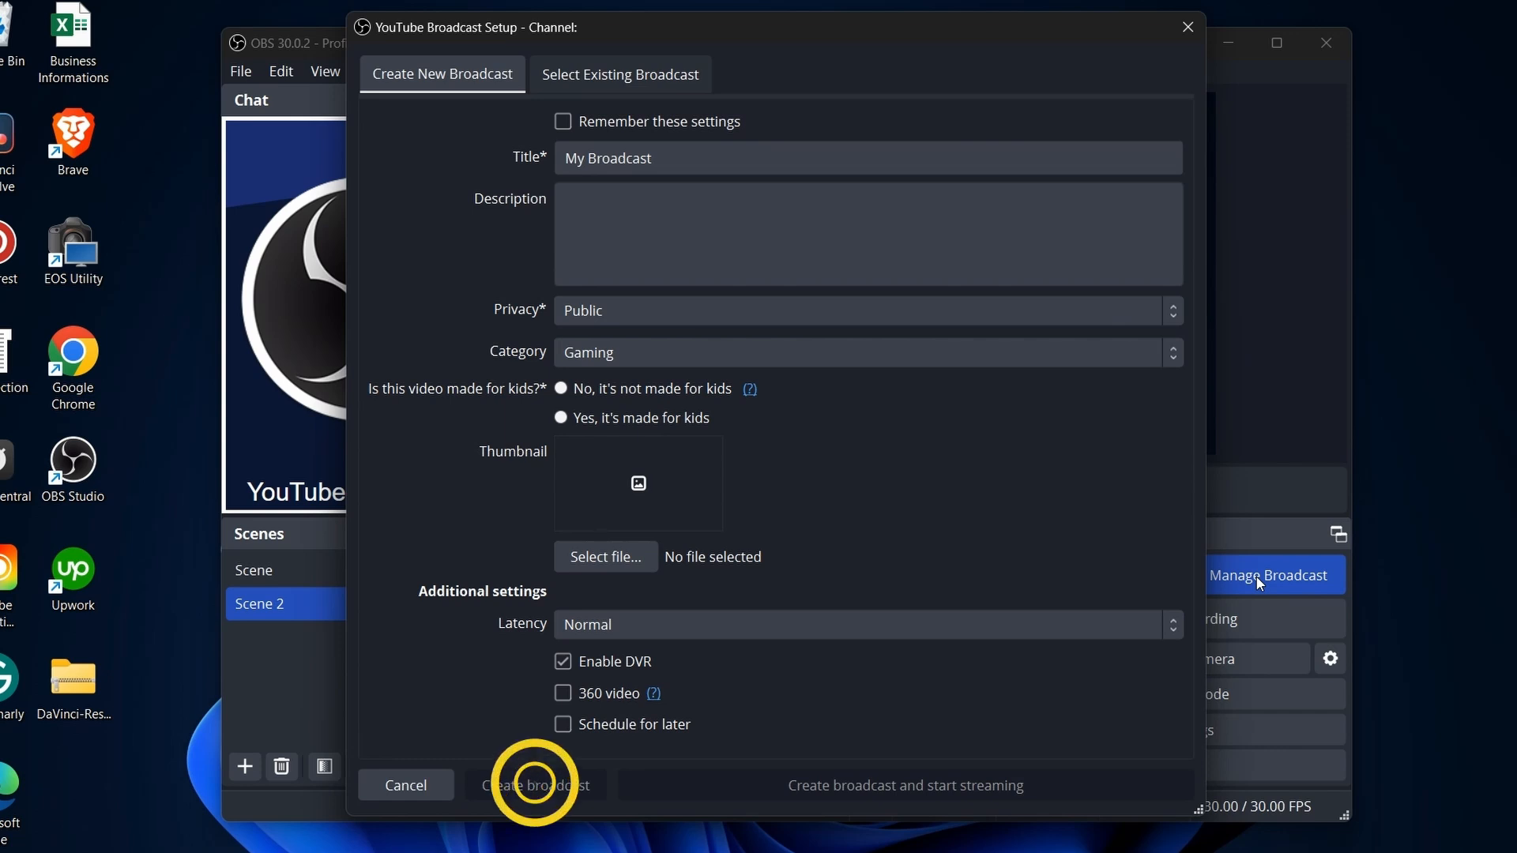
Create the 'My Broadcast' YouTube broadcast, leaving the YouTube Chat panel showing.
{"action": "left_click", "coordinate": [534, 786]}
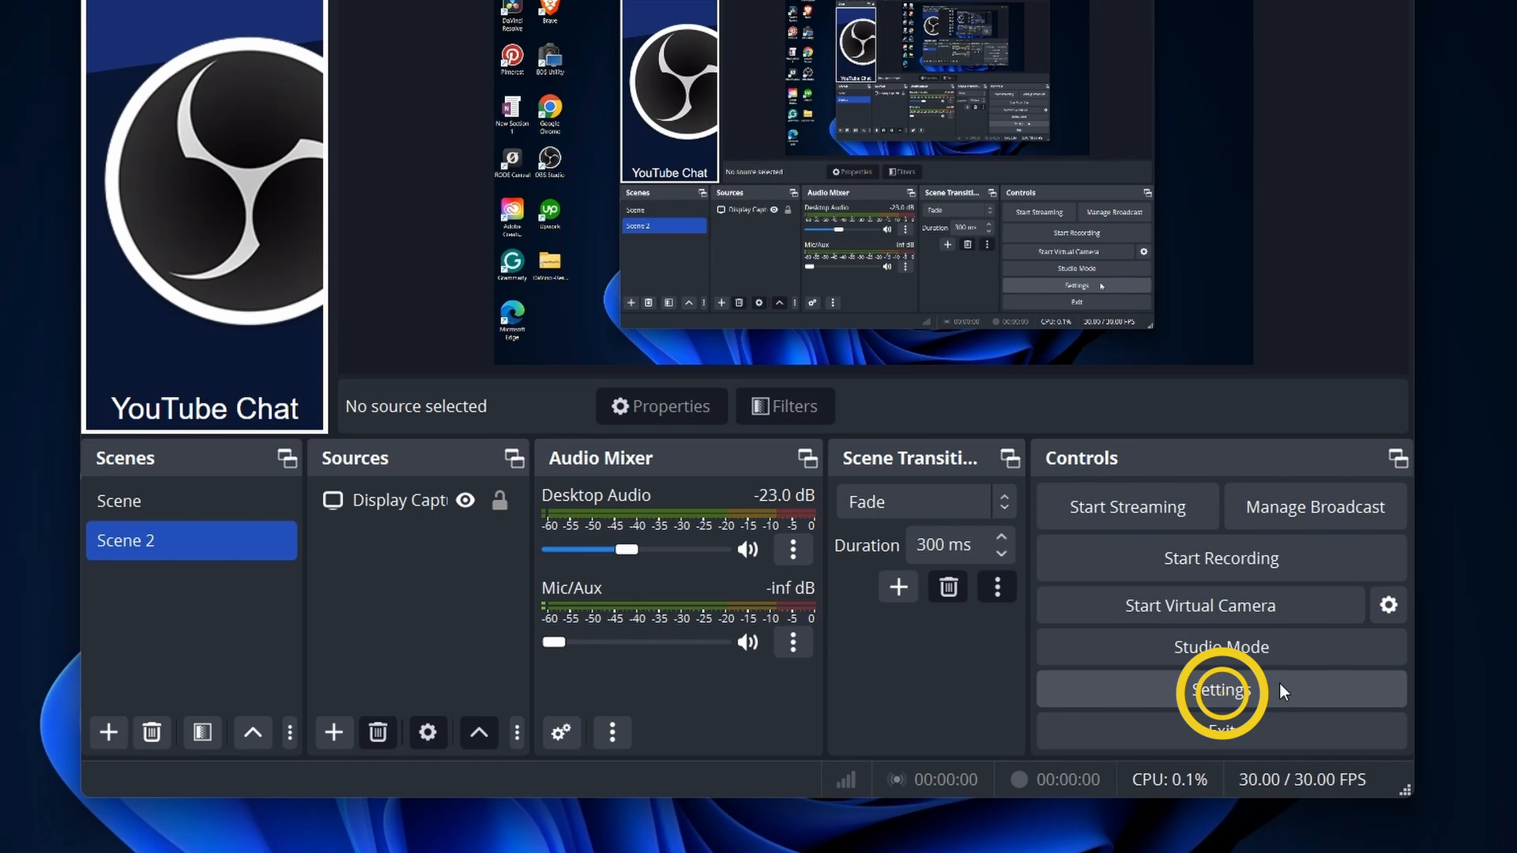
Set Common FPS Values to 60 in the Video settings.
{"action": "left_click", "coordinate": [1221, 690]}
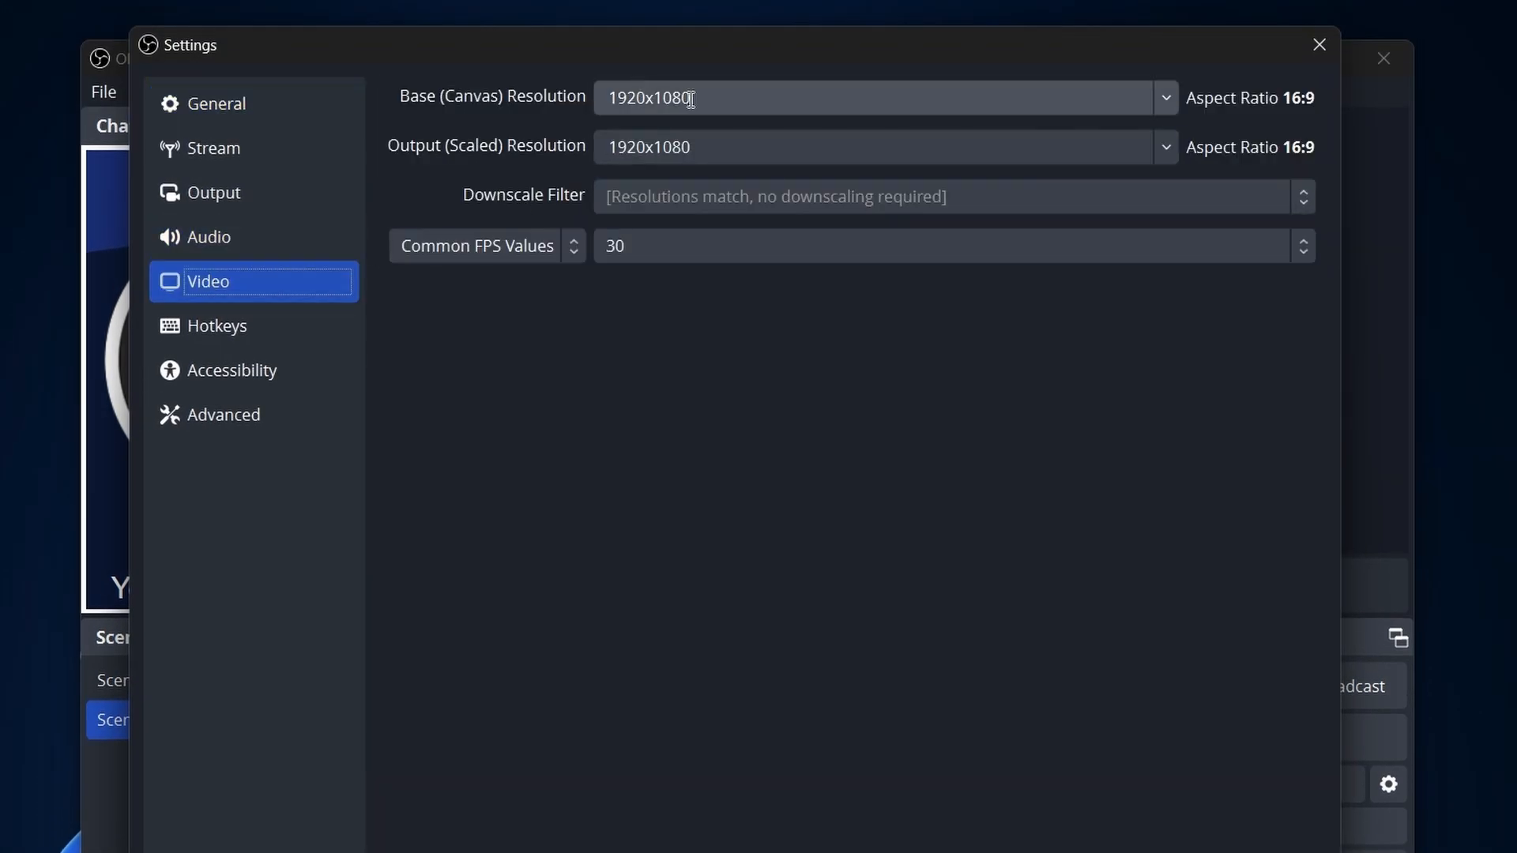
{"action": "left_click", "coordinate": [940, 245]}
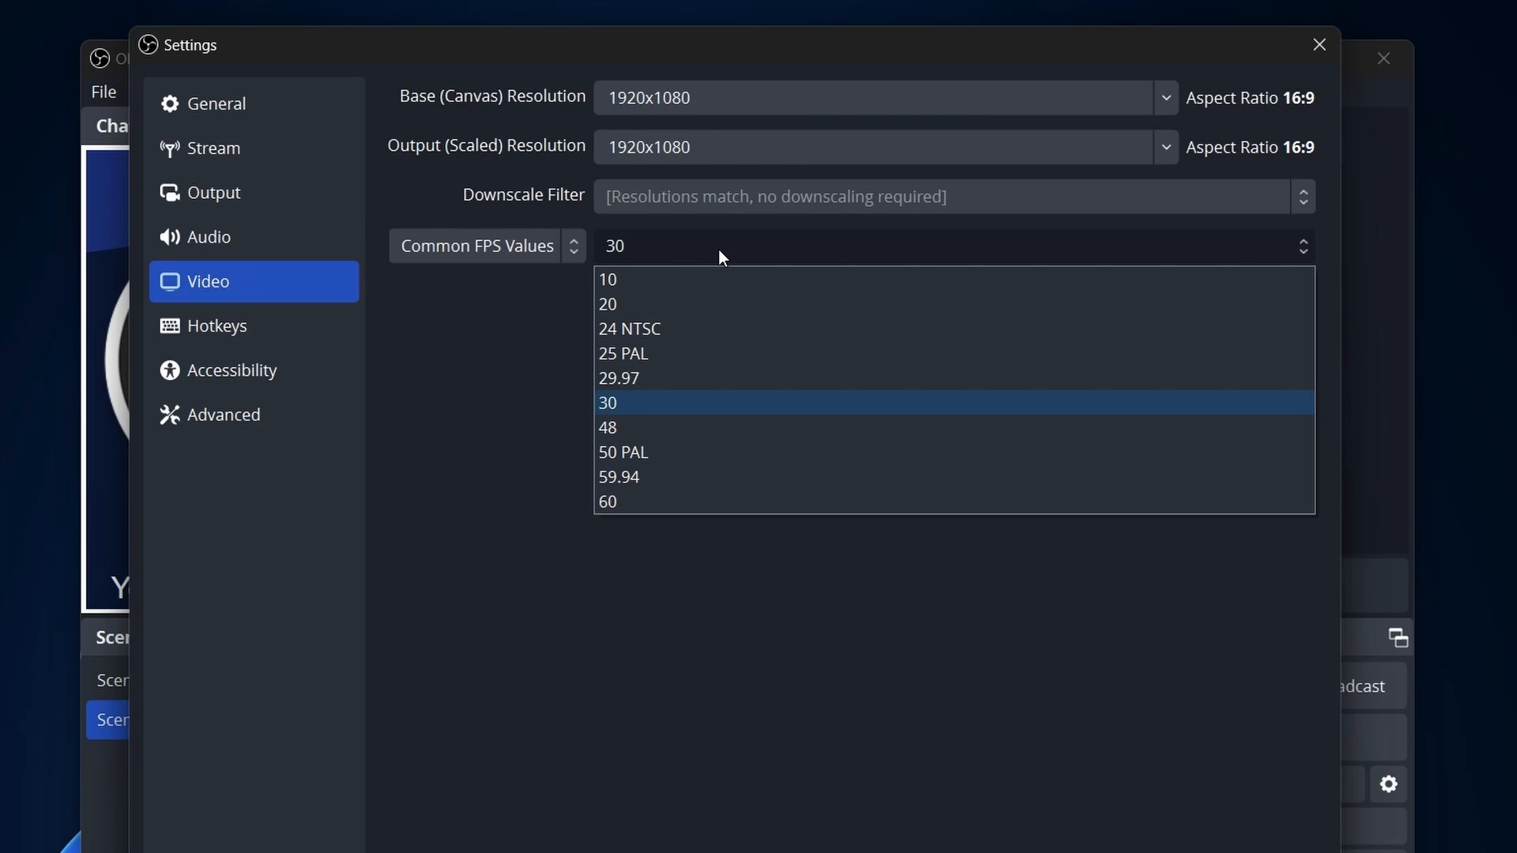
{"action": "mouse_move", "coordinate": [715, 501]}
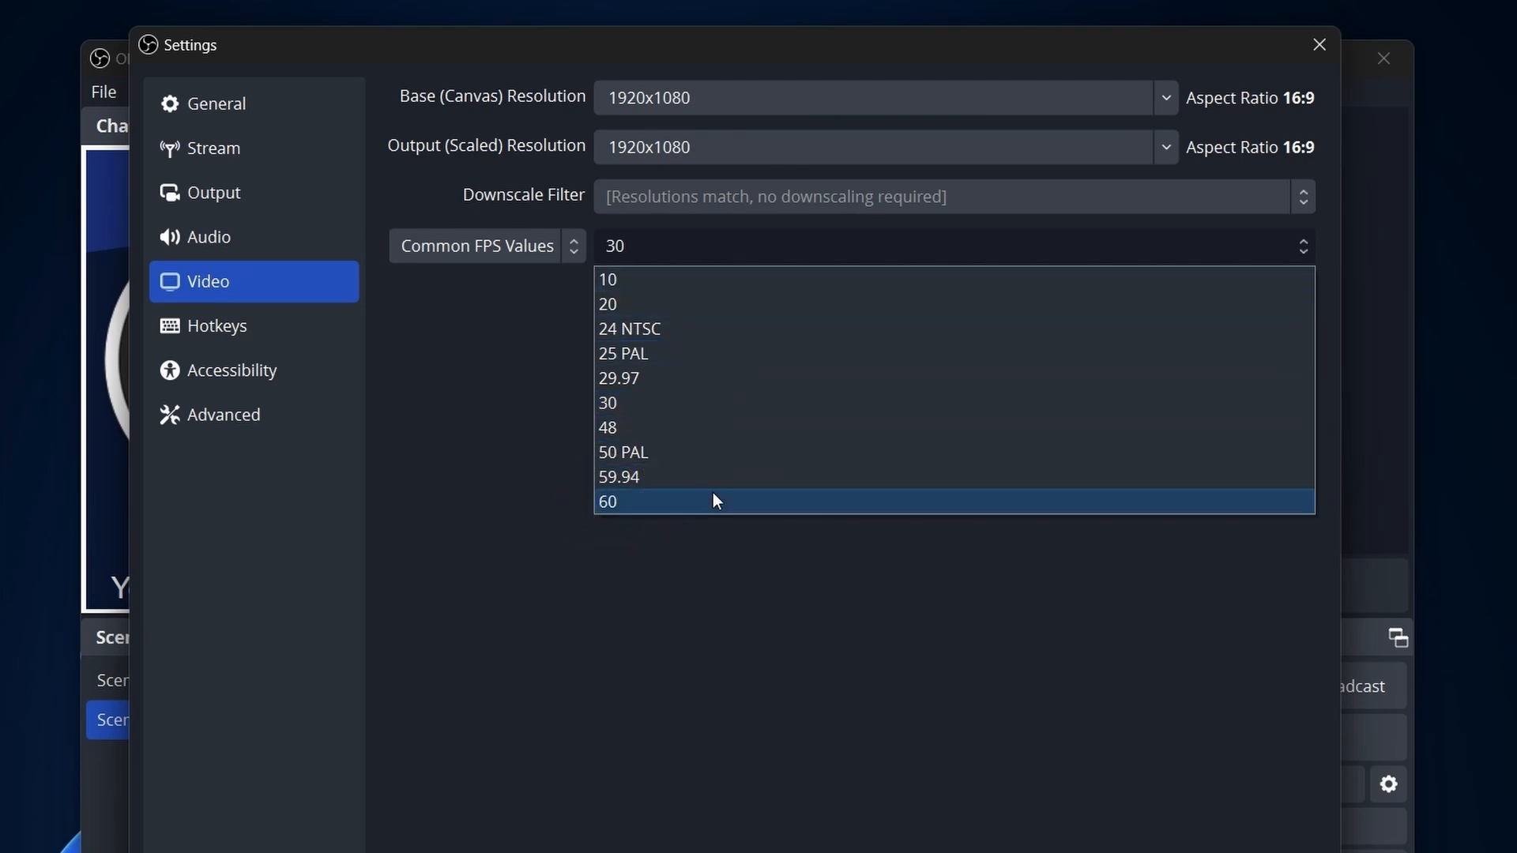
{"action": "left_click", "coordinate": [639, 502]}
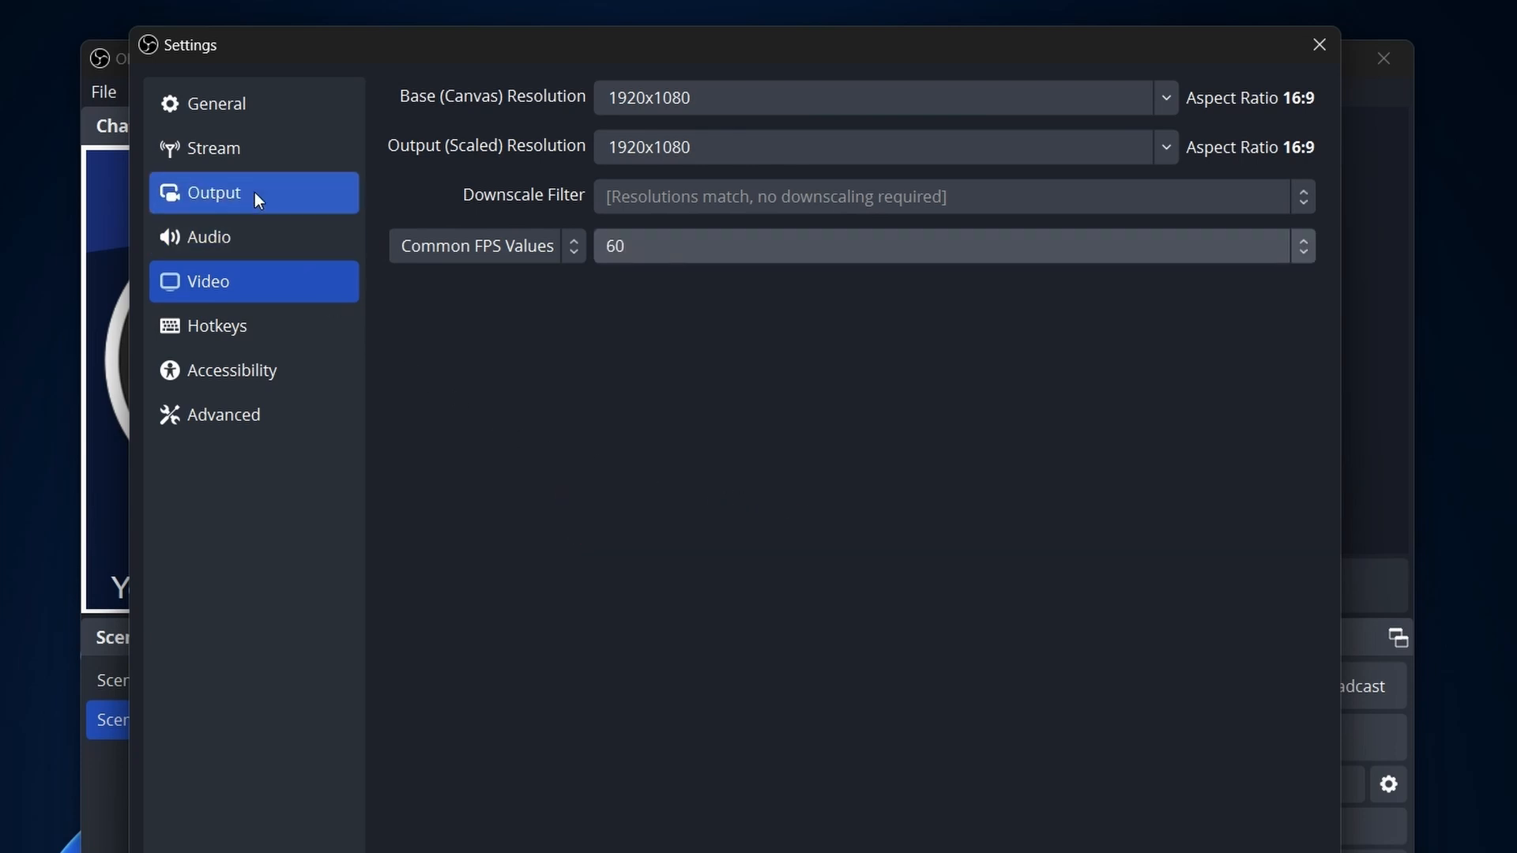
{"action": "left_click", "coordinate": [214, 193]}
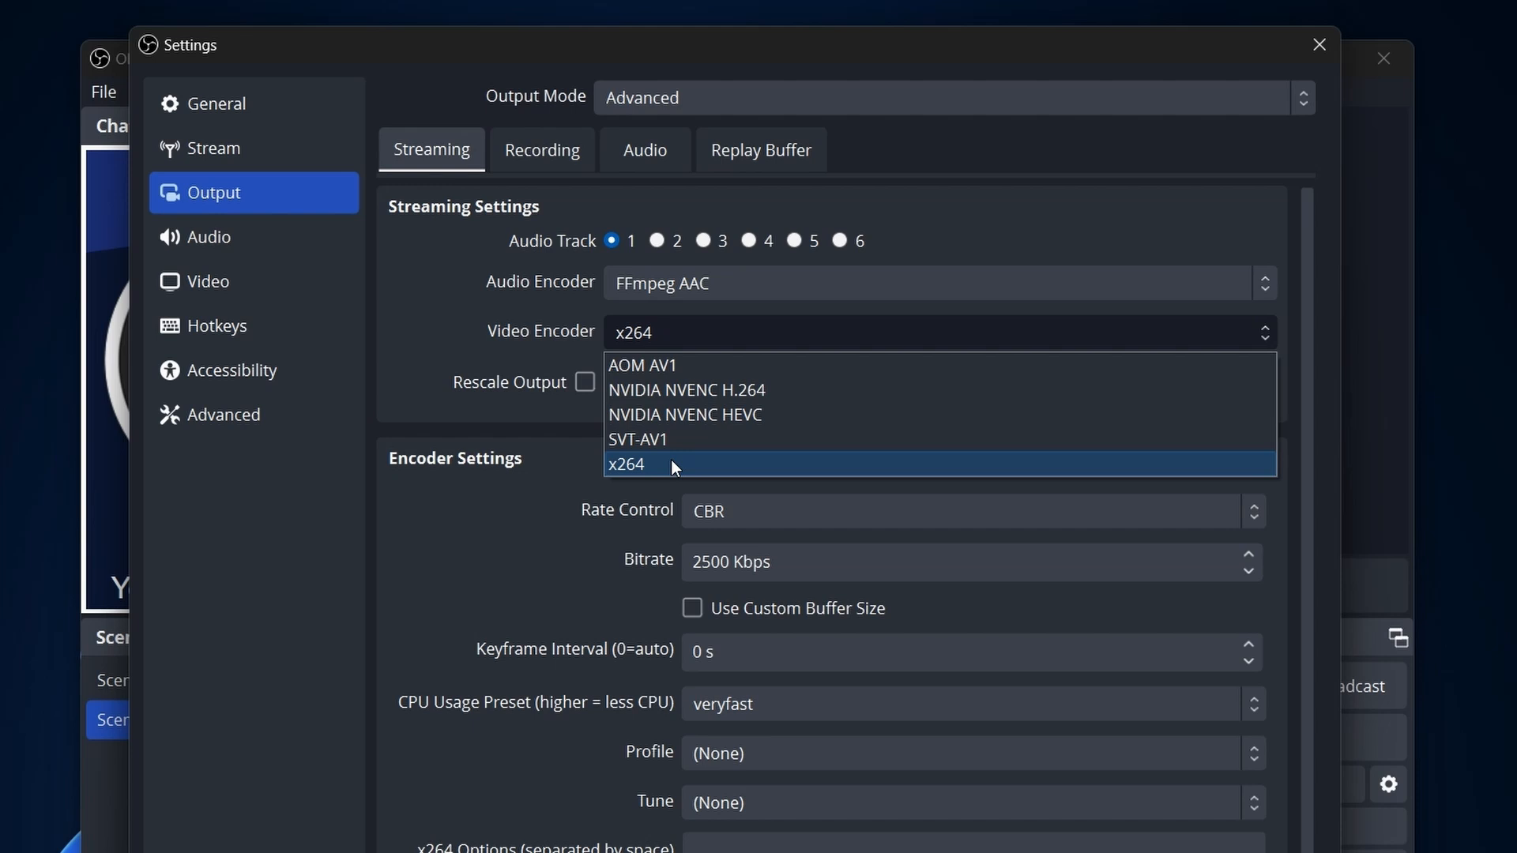
Select x264 as the streaming video encoder and save the settings.
{"action": "left_click", "coordinate": [628, 463]}
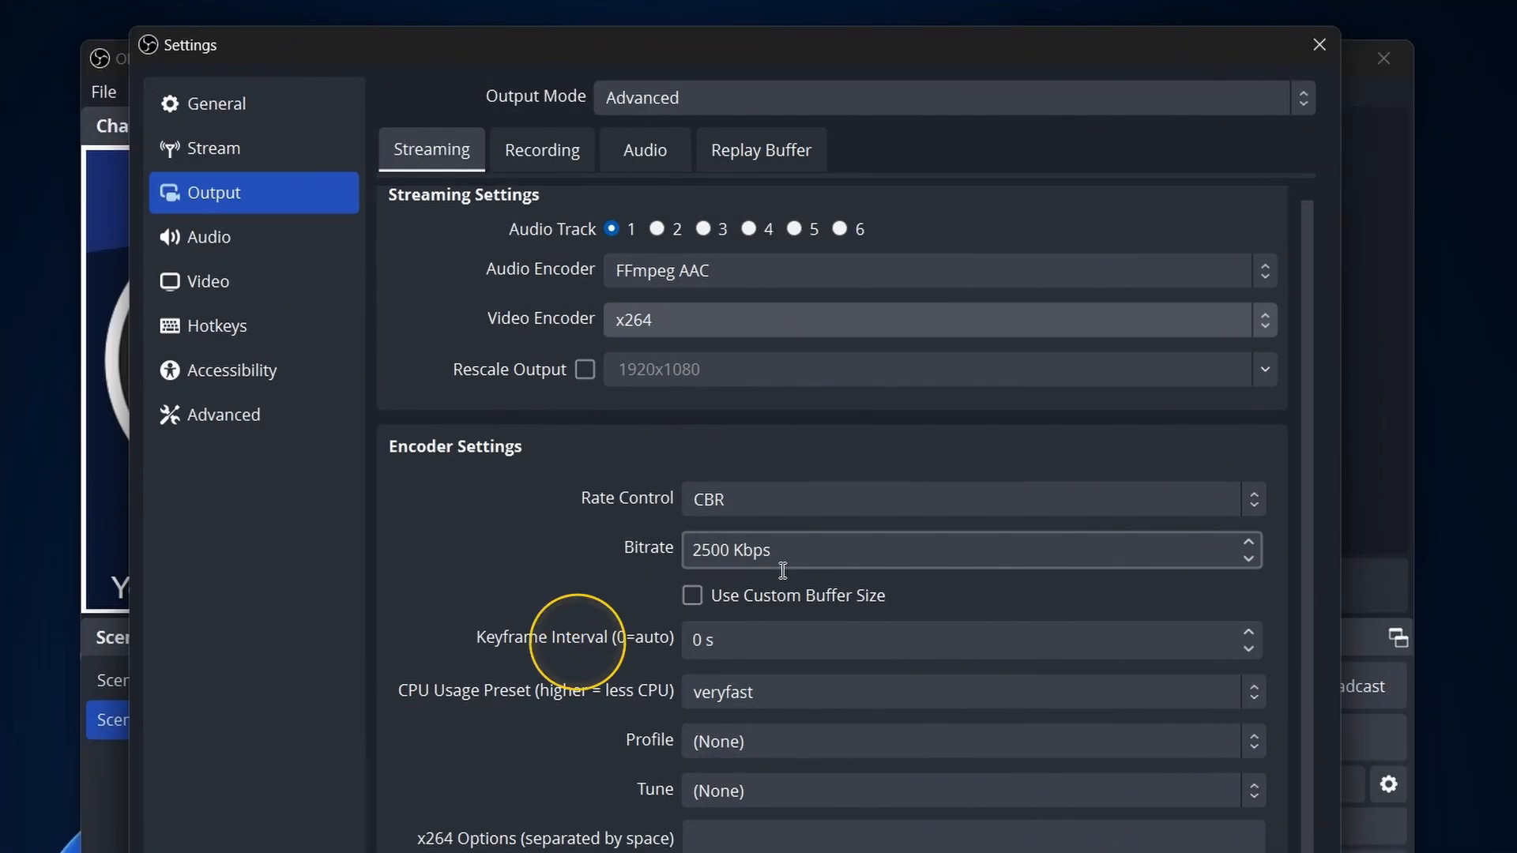
{"action": "left_click", "coordinate": [967, 741]}
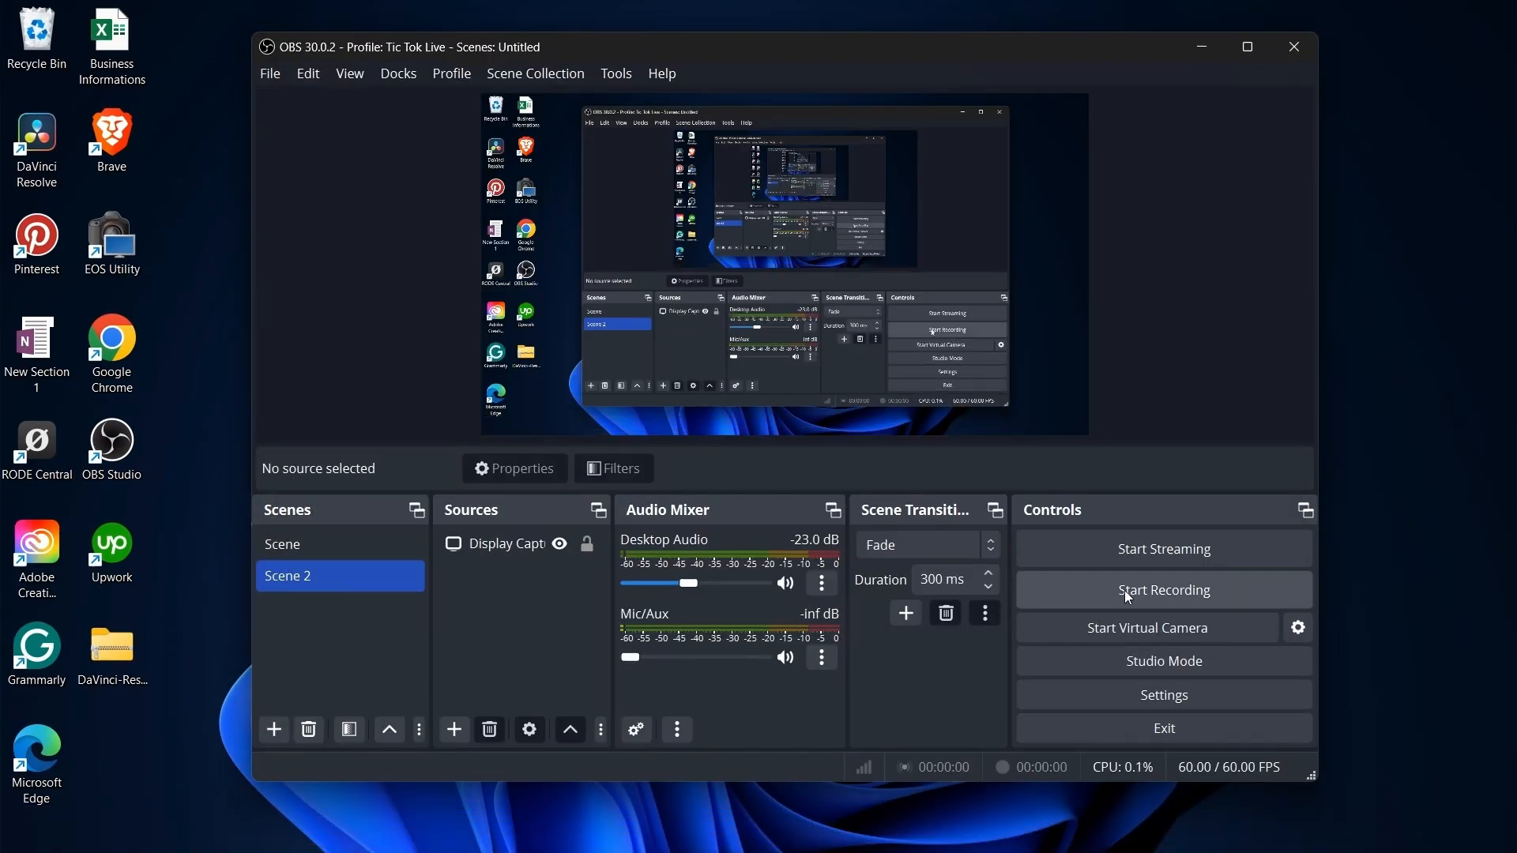
{"action": "left_click", "coordinate": [1164, 549]}
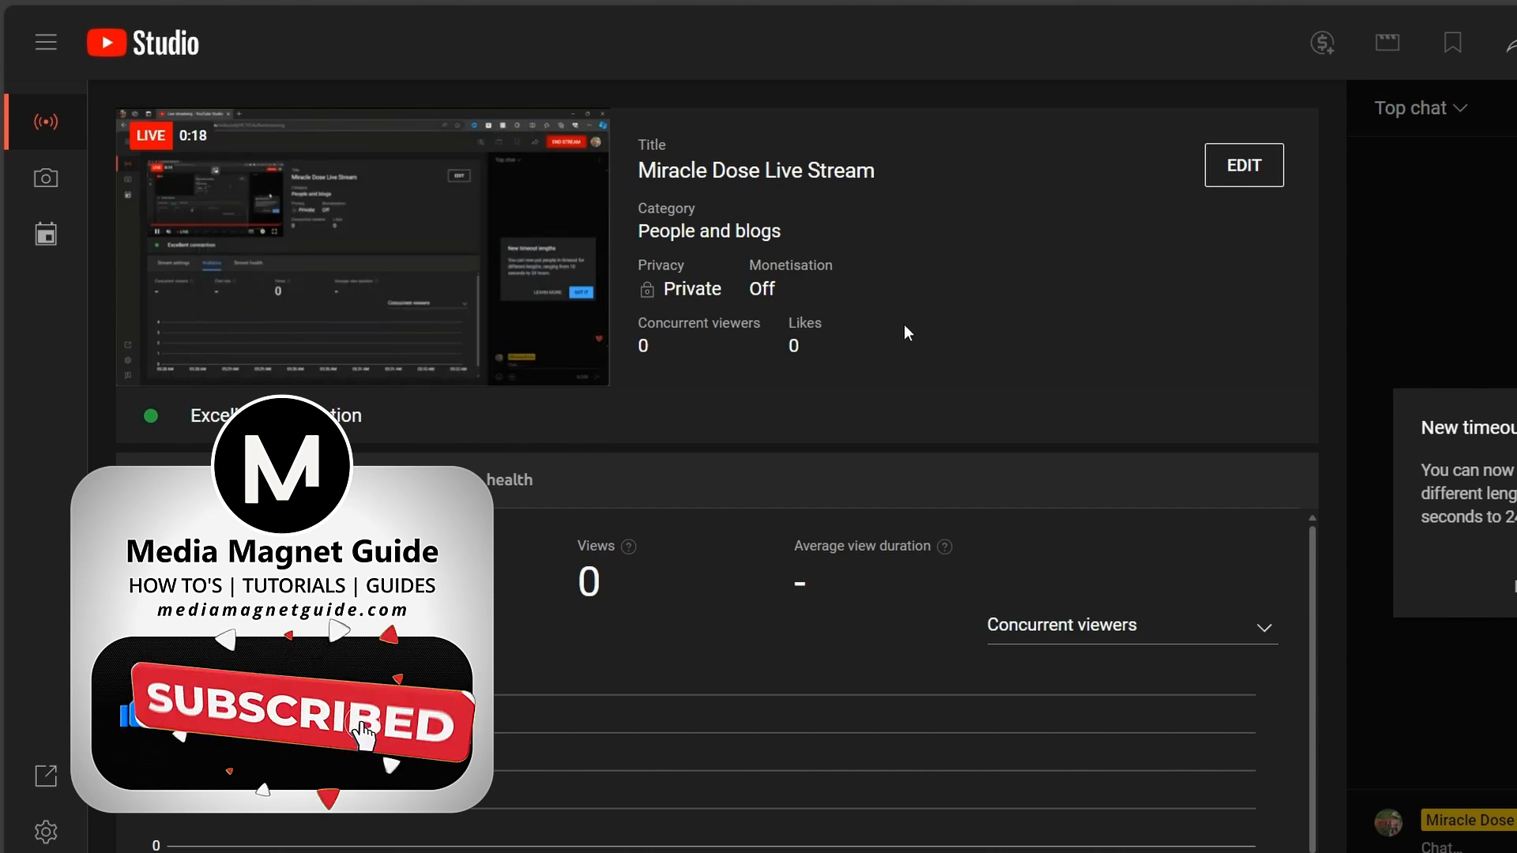
{"action": "mouse_move", "coordinate": [948, 306]}
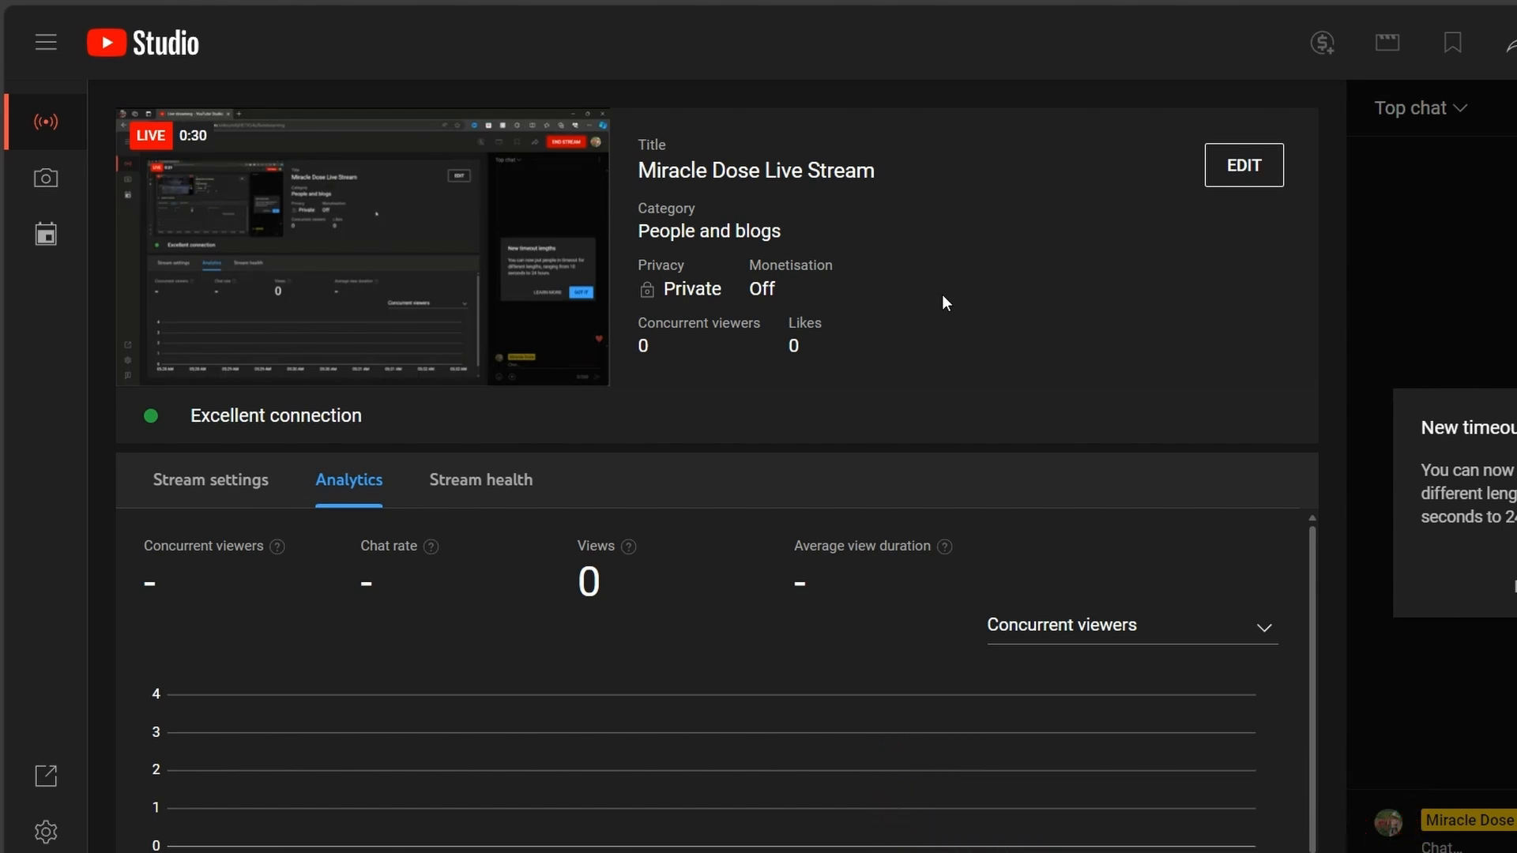
{"action": "mouse_move", "coordinate": [982, 271]}
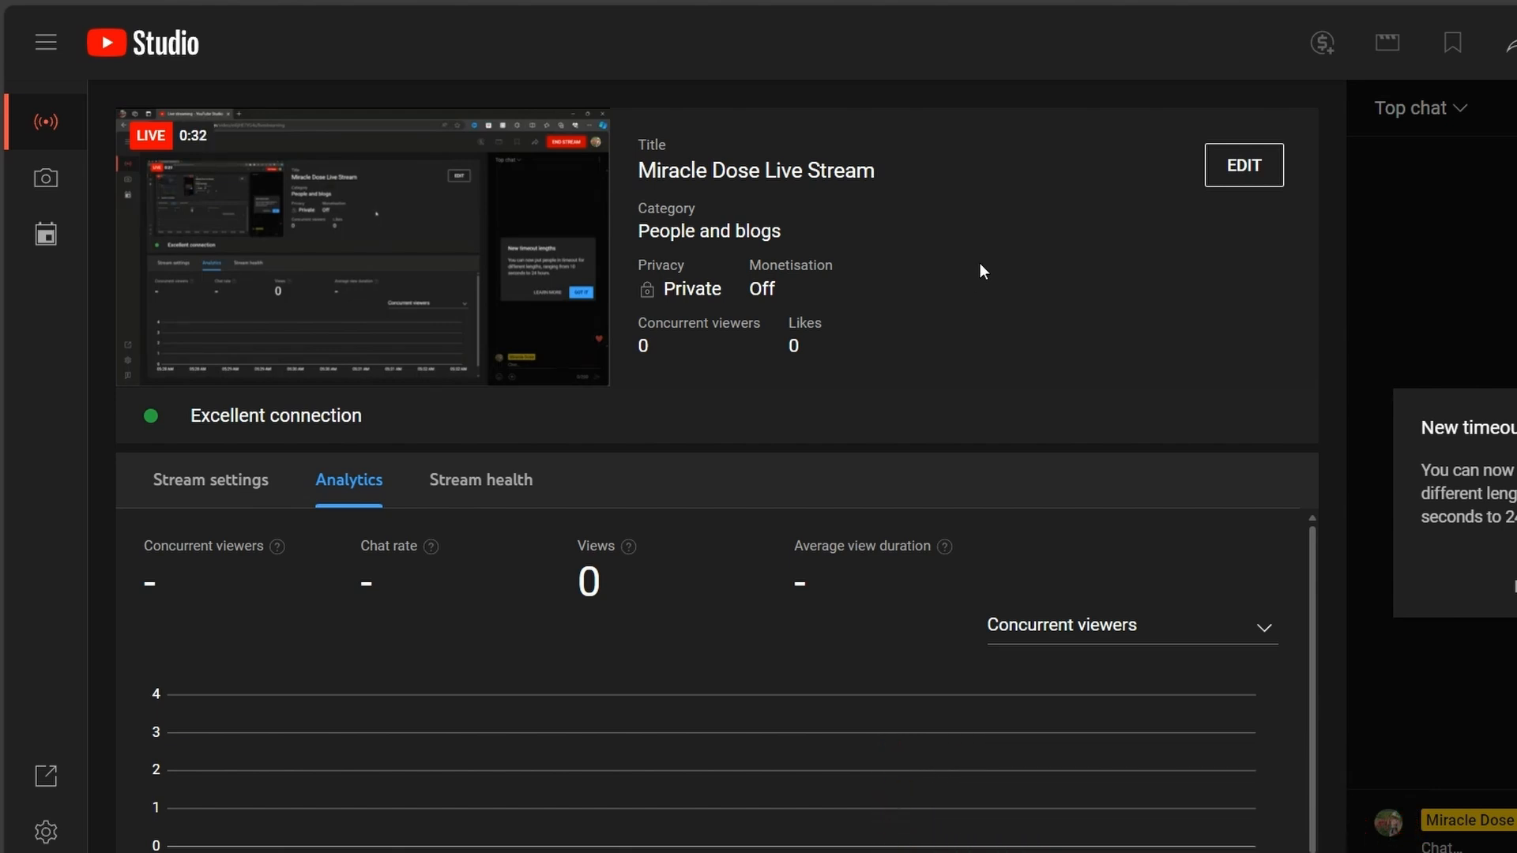